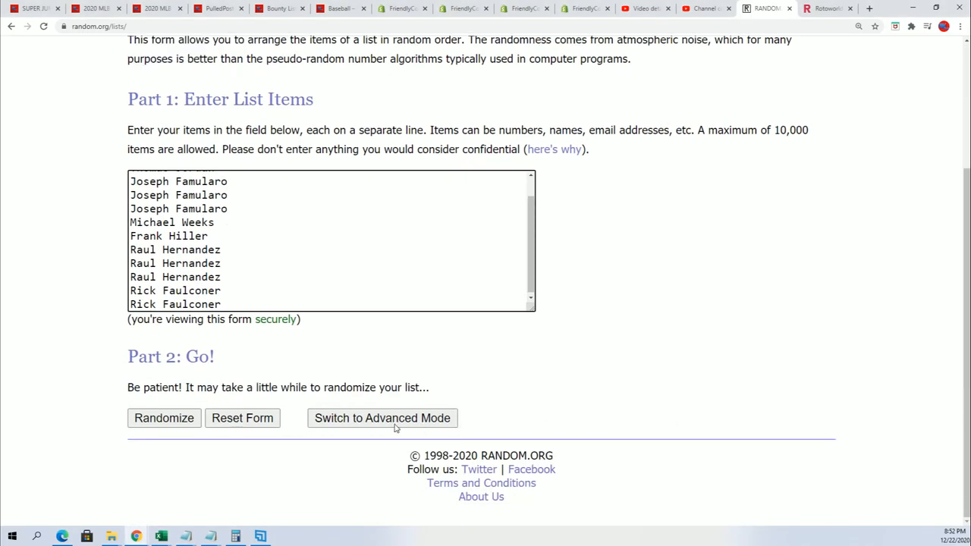
{"action": "left_click", "coordinate": [163, 419]}
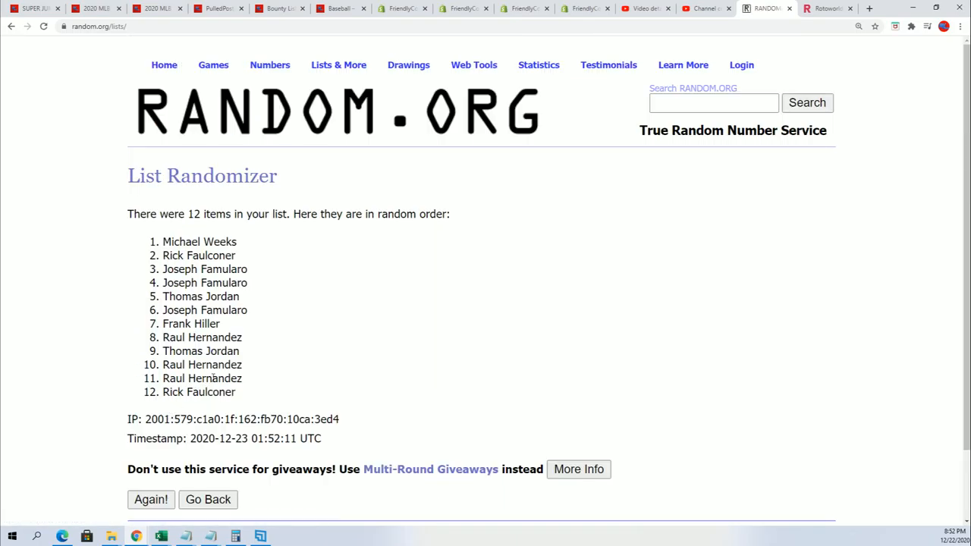
{"action": "left_click", "coordinate": [150, 499]}
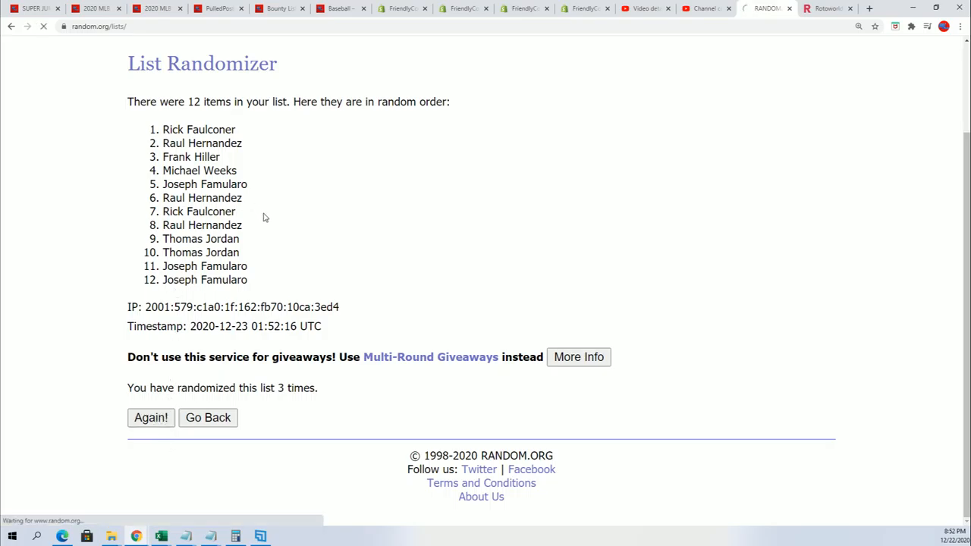
{"action": "left_click", "coordinate": [151, 417]}
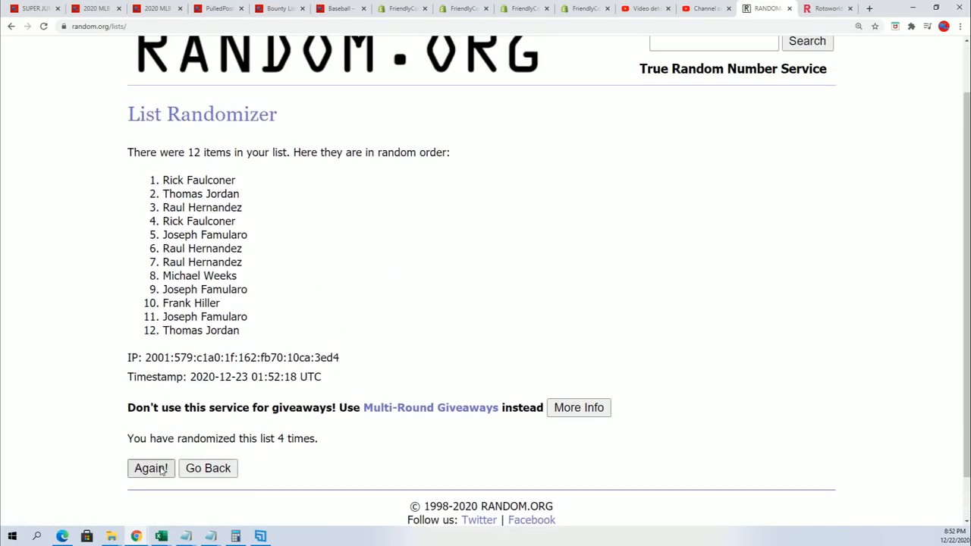
{"action": "left_click", "coordinate": [150, 467]}
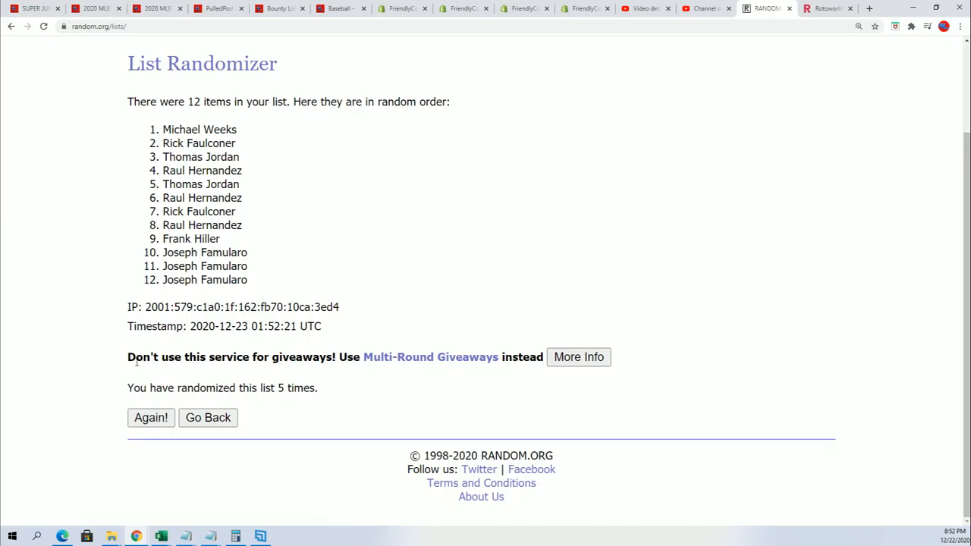
{"action": "left_click", "coordinate": [150, 417]}
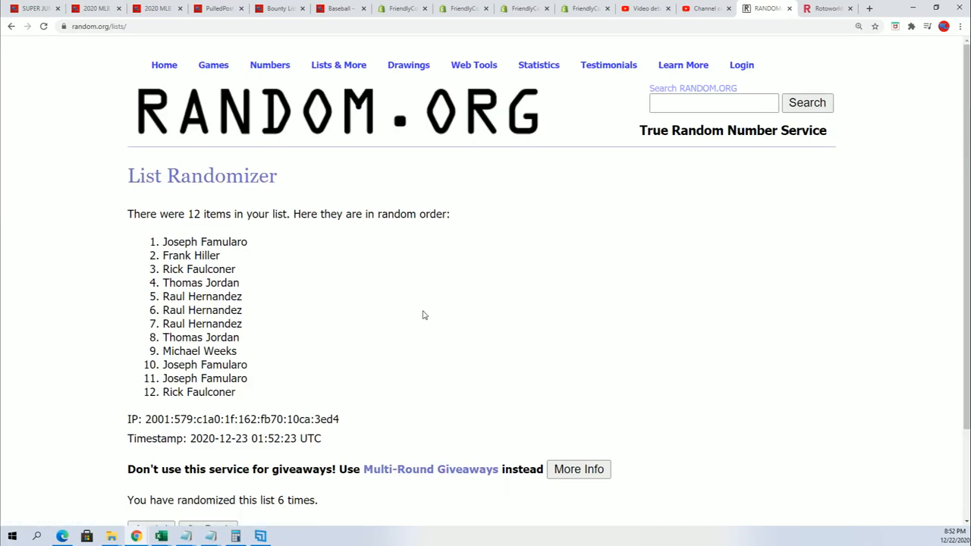
{"action": "scroll", "scroll_direction": "down", "scroll_amount": 3}
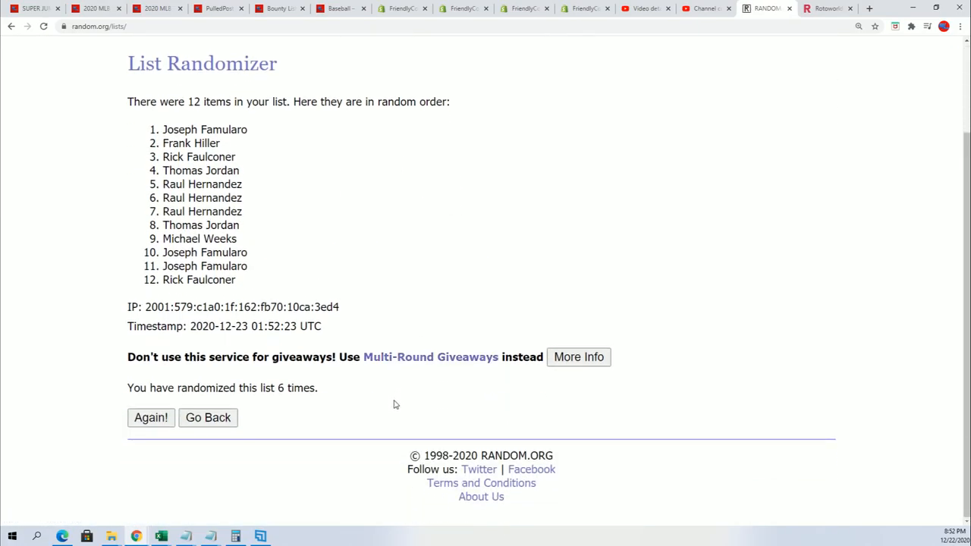
{"action": "left_click", "coordinate": [150, 417]}
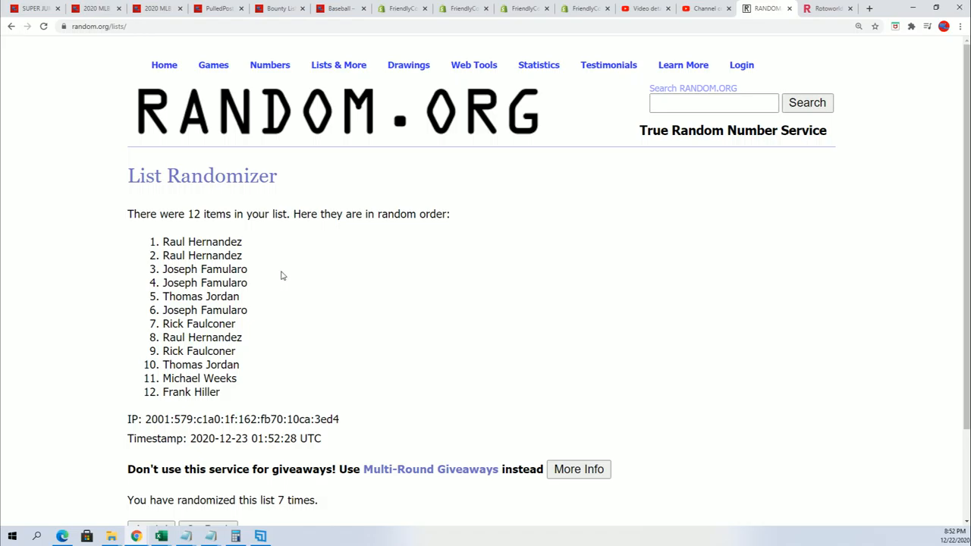
{"action": "left_click_drag", "start_coordinate": [162, 241], "coordinate": [245, 270]}
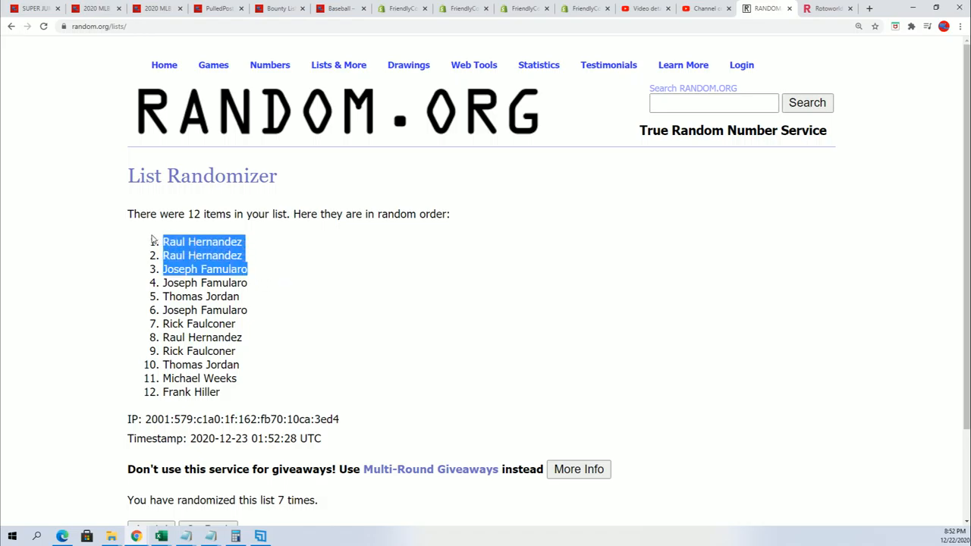
{"action": "mouse_move", "coordinate": [245, 245]}
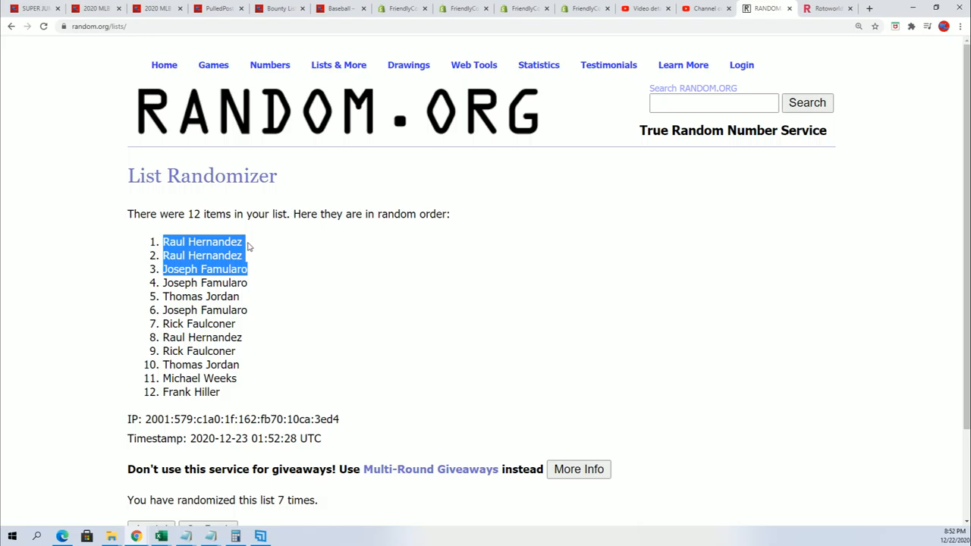
{"action": "mouse_move", "coordinate": [264, 270]}
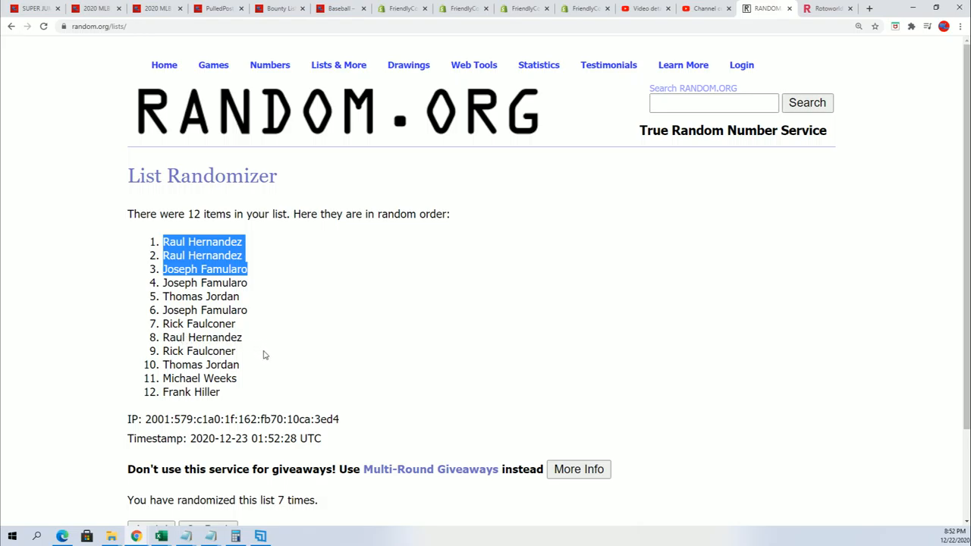
{"action": "mouse_move", "coordinate": [254, 260]}
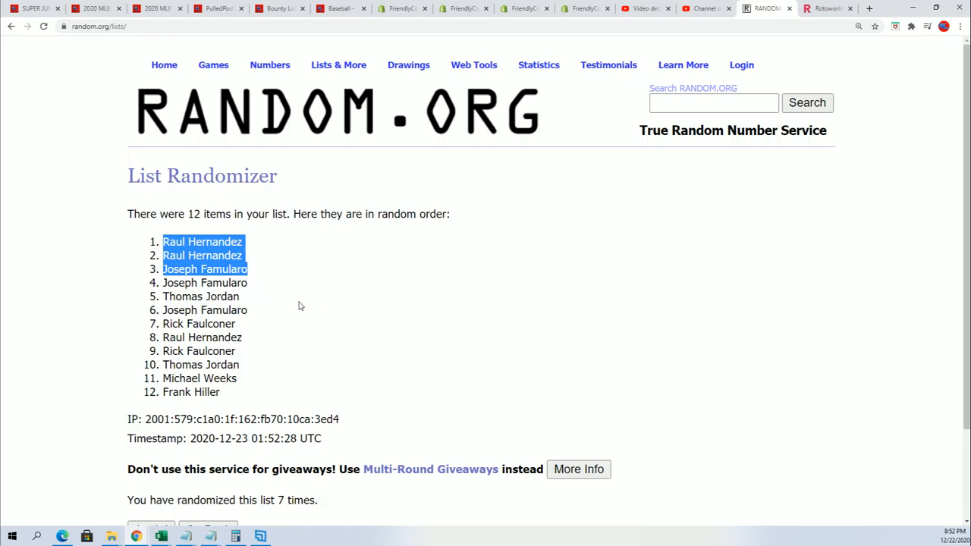
{"action": "mouse_move", "coordinate": [266, 261]}
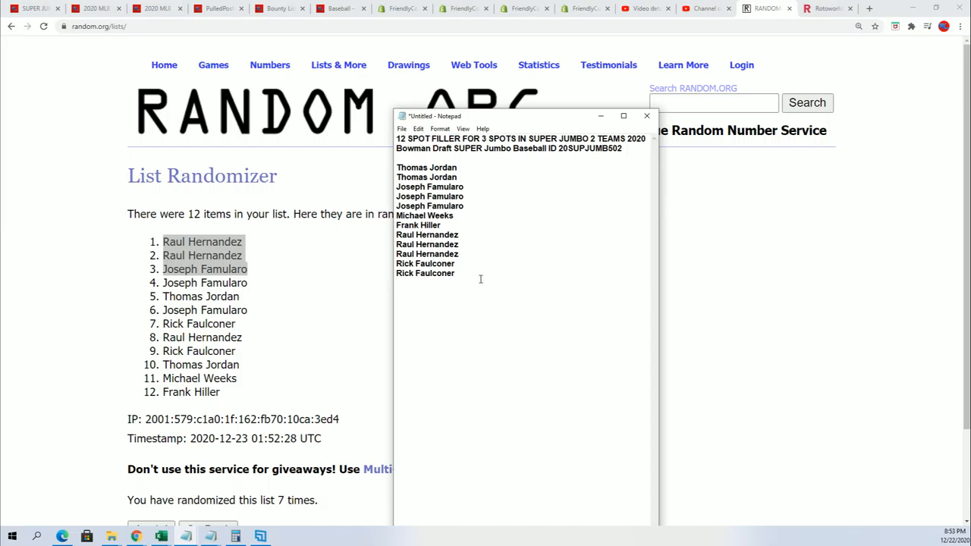
Paste the three winners below the Notepad header and delete the old twelve-name list
{"action": "type", "text": "Raul Hernandez"}
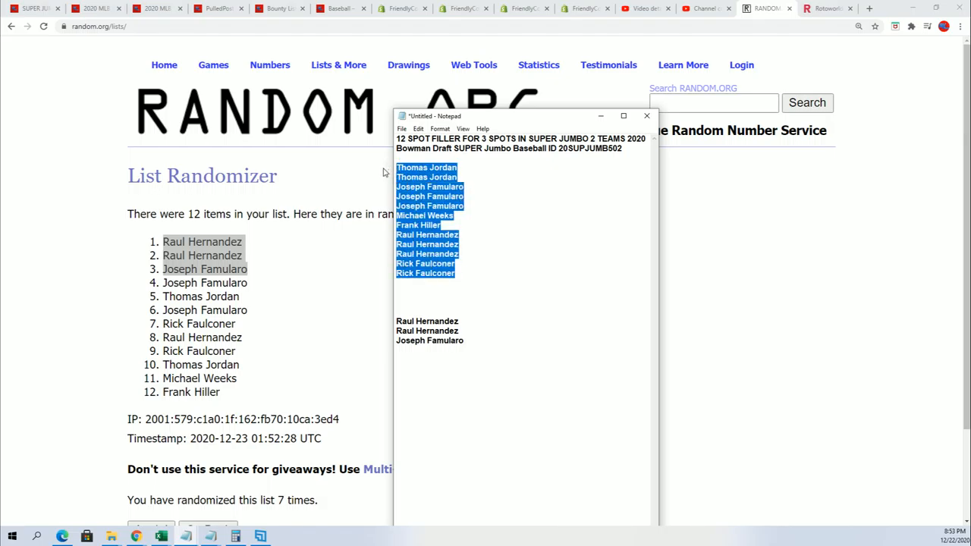
{"action": "key", "text": "Delete"}
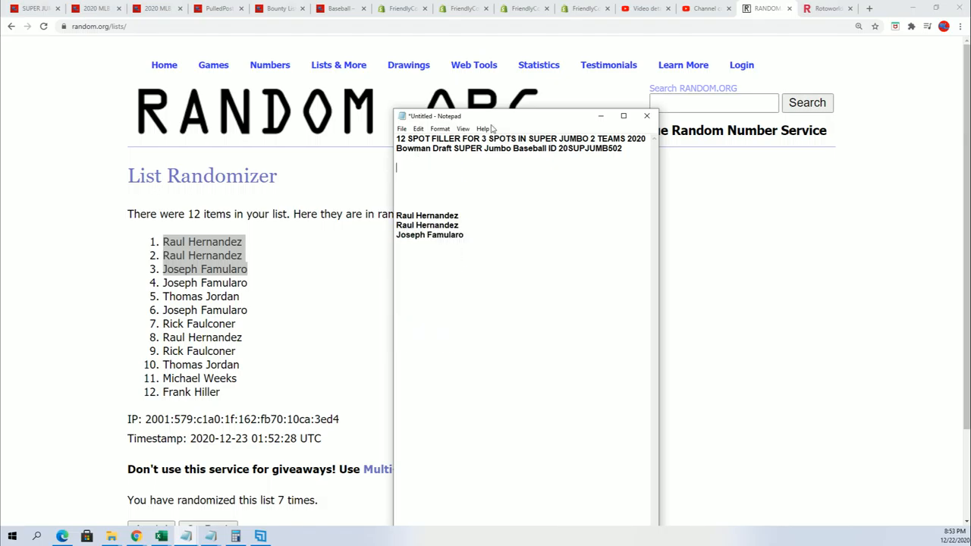